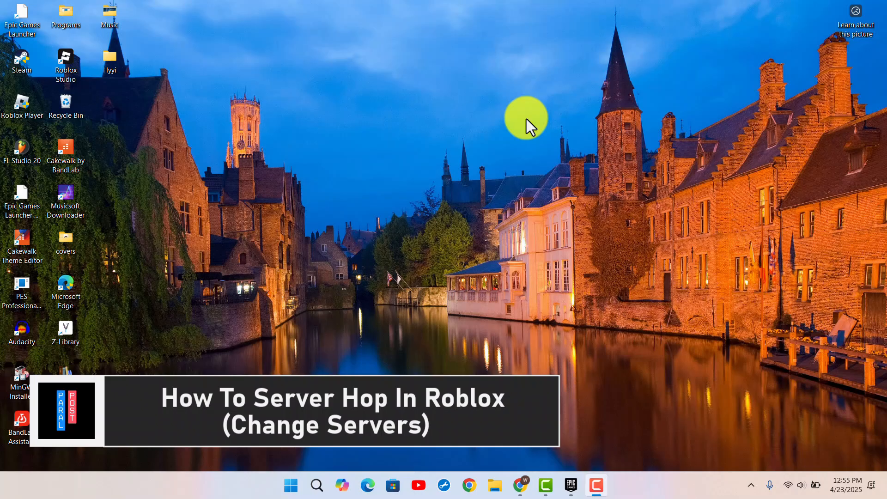
Launch Google Chrome from the taskbar so a new tab is ready
left_click(468, 485)
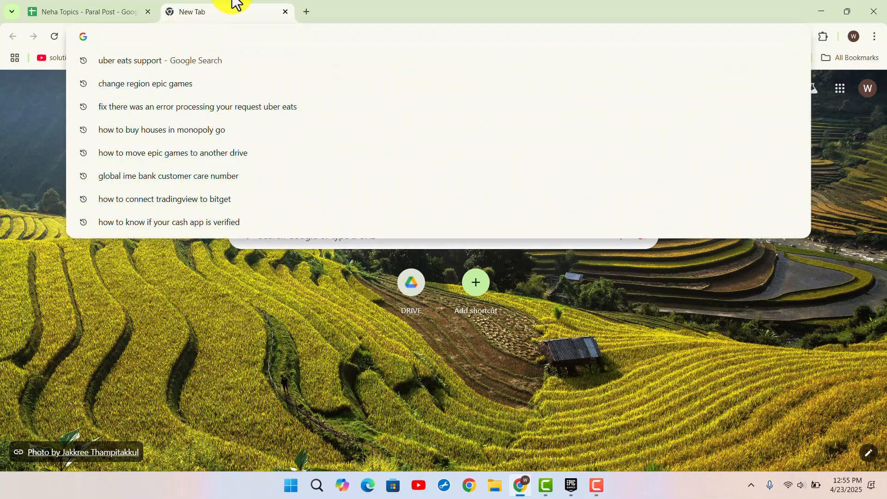
Search Google for 'ropro' and visit the official ropro.io site from the results
type("rop")
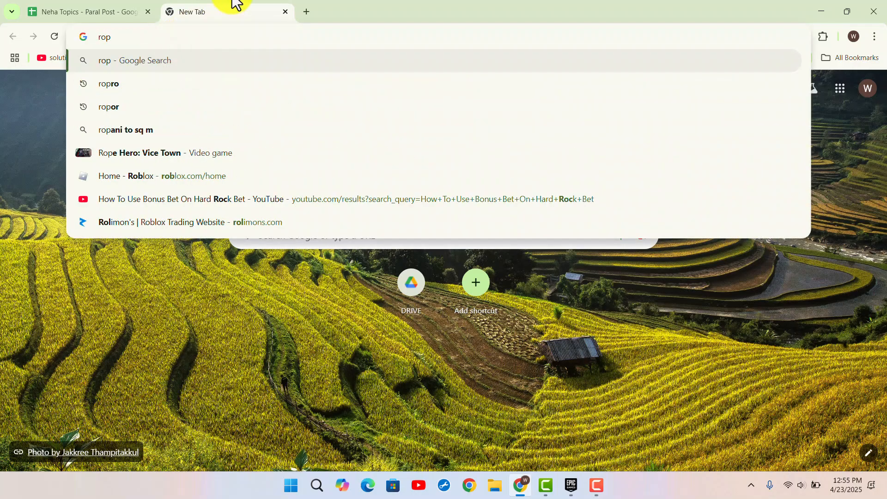
left_click(108, 83)
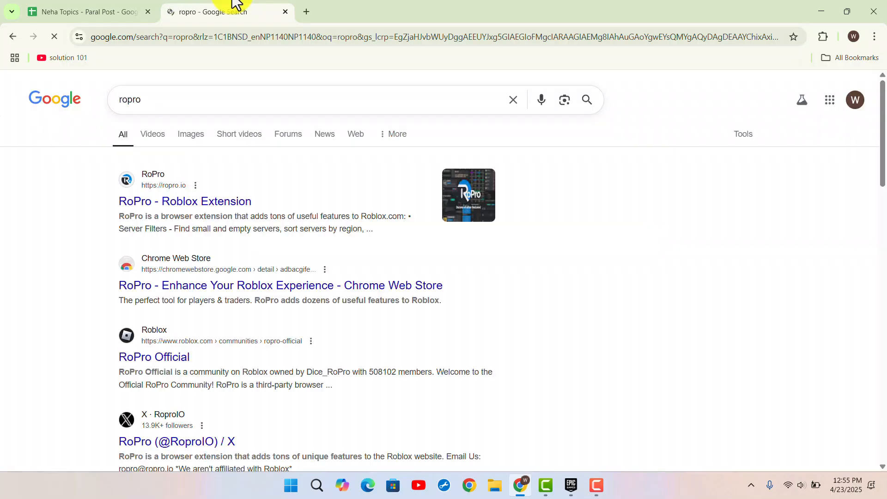
left_click(184, 201)
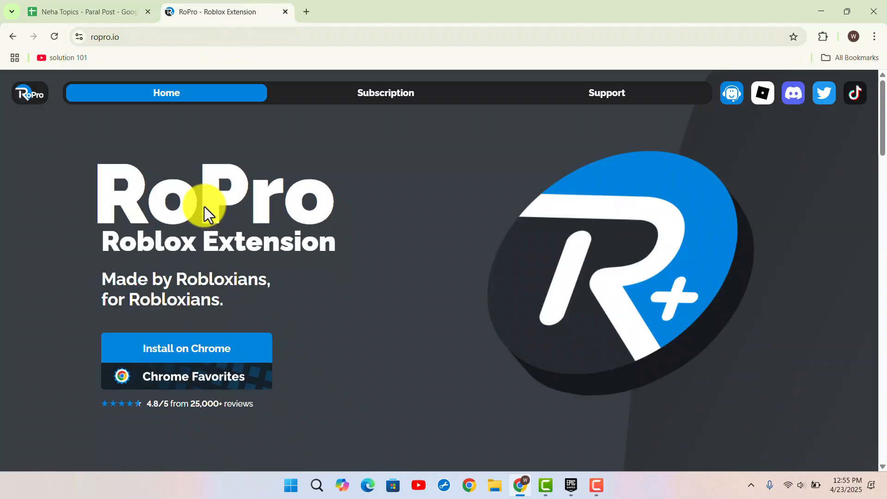
scroll("down", 3)
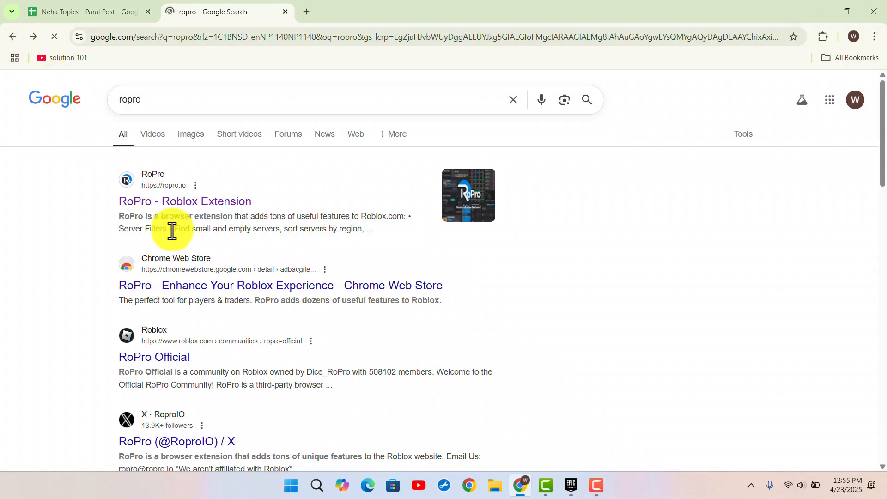
Add the 'RoPro - Enhance Your Roblox Experience' extension from its Chrome Web Store listing
left_click(281, 285)
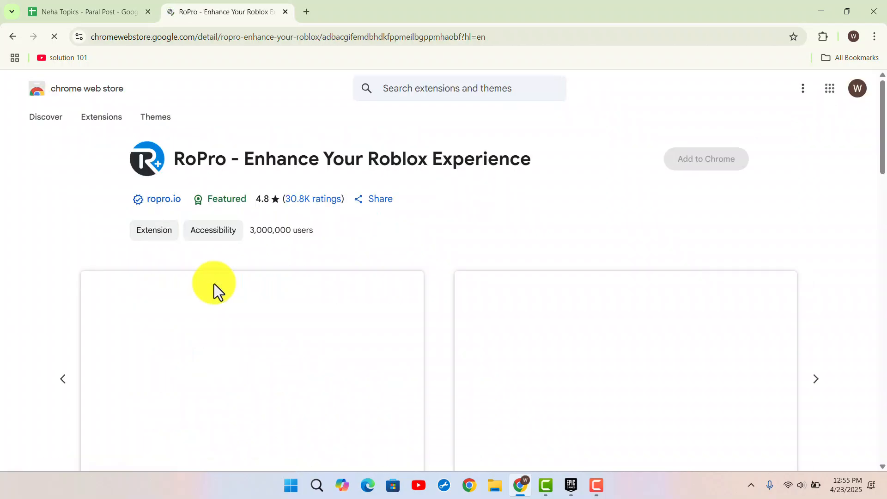
left_click(705, 158)
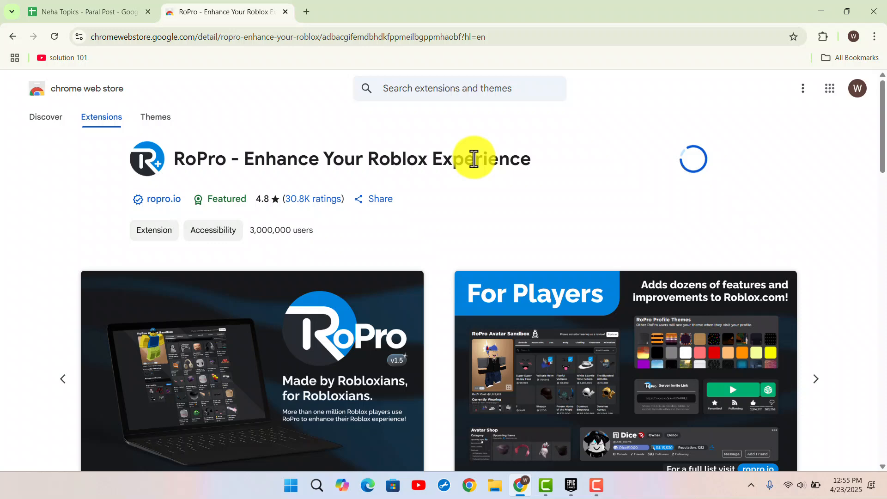
left_click(305, 11)
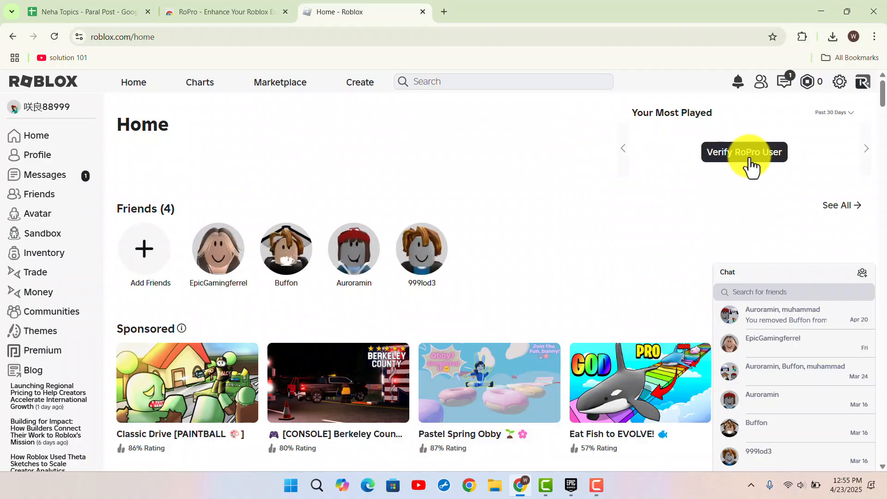
Start 'Verify RoPro User' and launch the verification experience in the Roblox game client
left_click(744, 152)
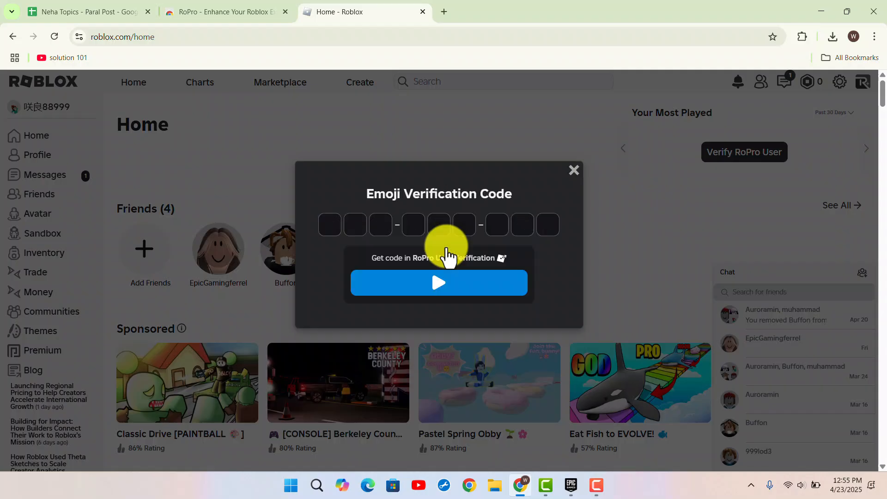
left_click(330, 224)
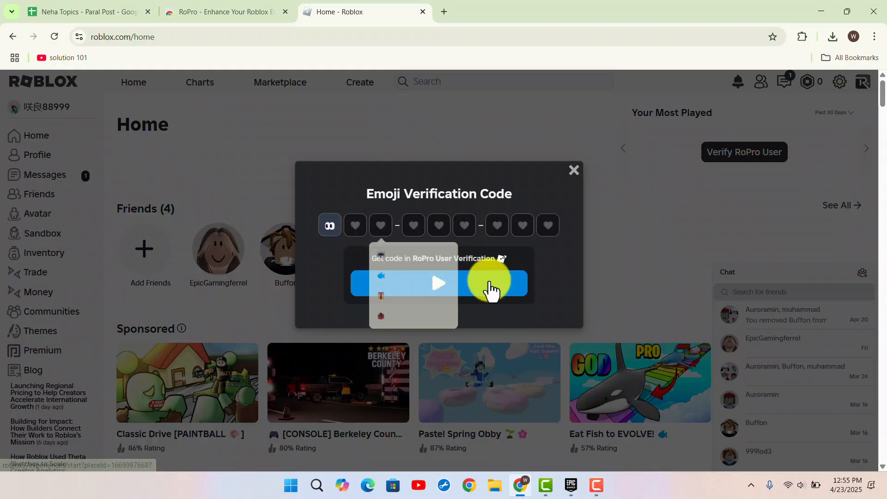
left_click(438, 282)
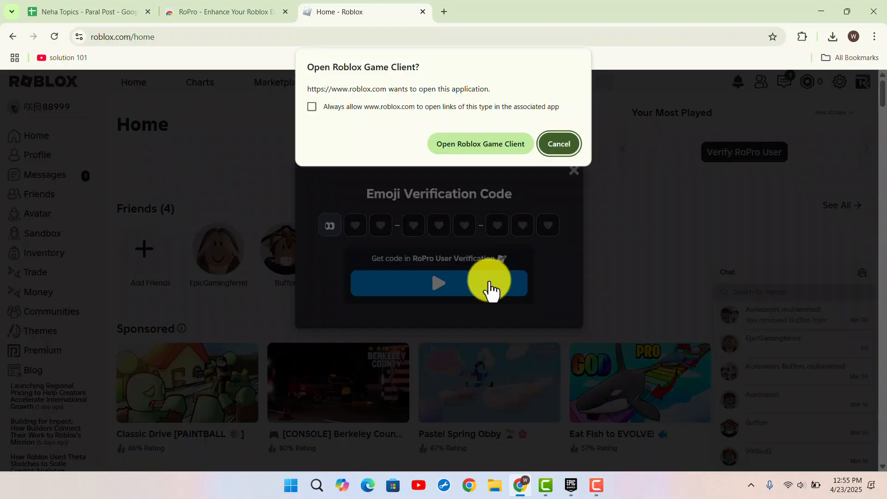
mouse_move(469, 143)
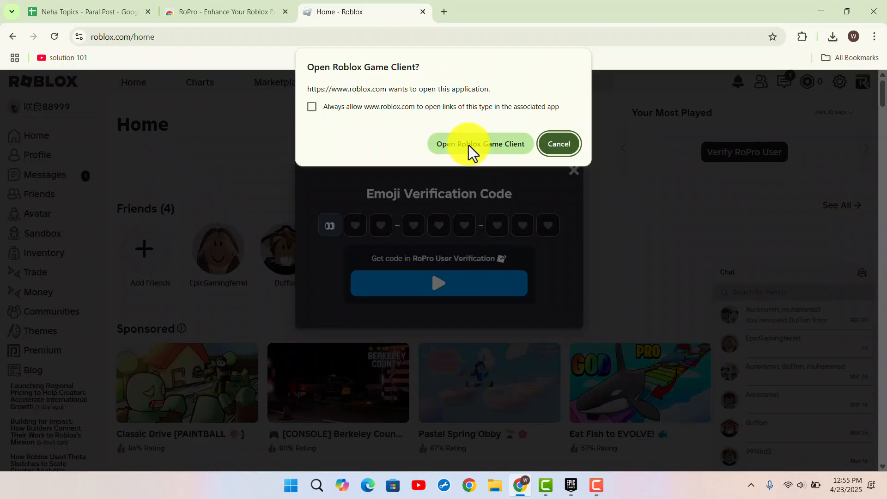
left_click(557, 143)
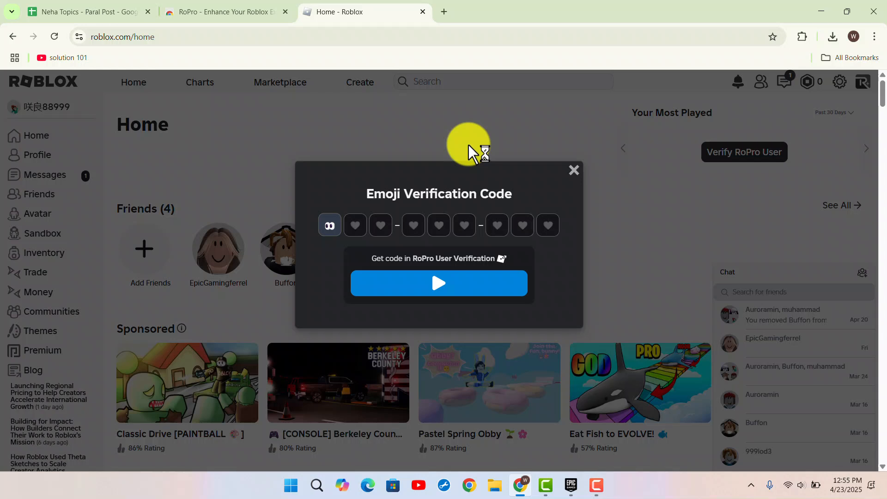
Generate the RoPro verification code inside the verification experience
left_click(438, 283)
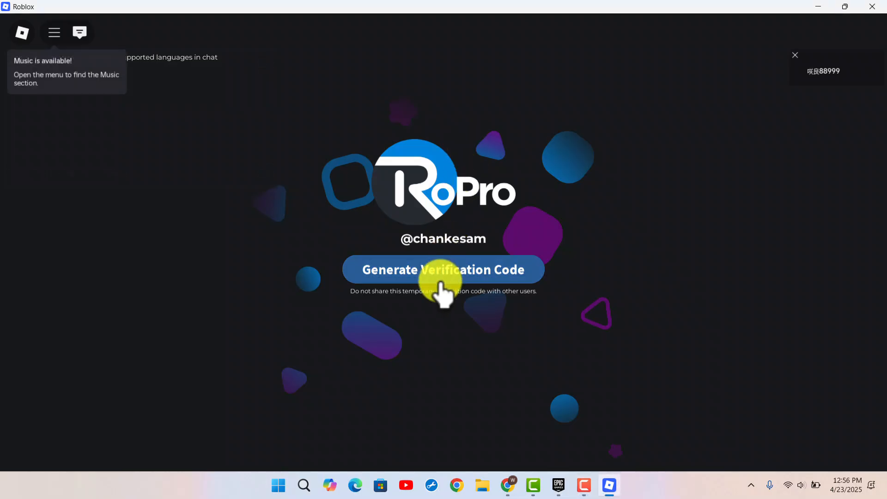
left_click(443, 270)
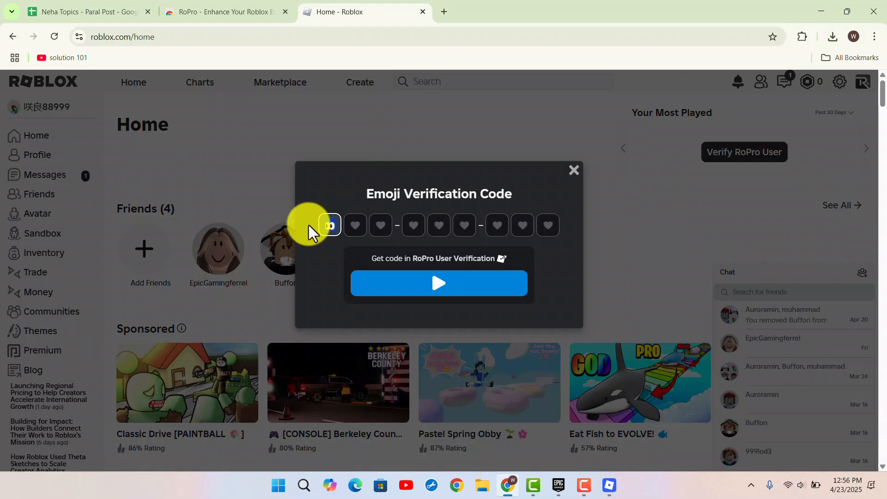
Enter the nine-emoji code and submit it so RoPro reports verification successful
left_click(439, 283)
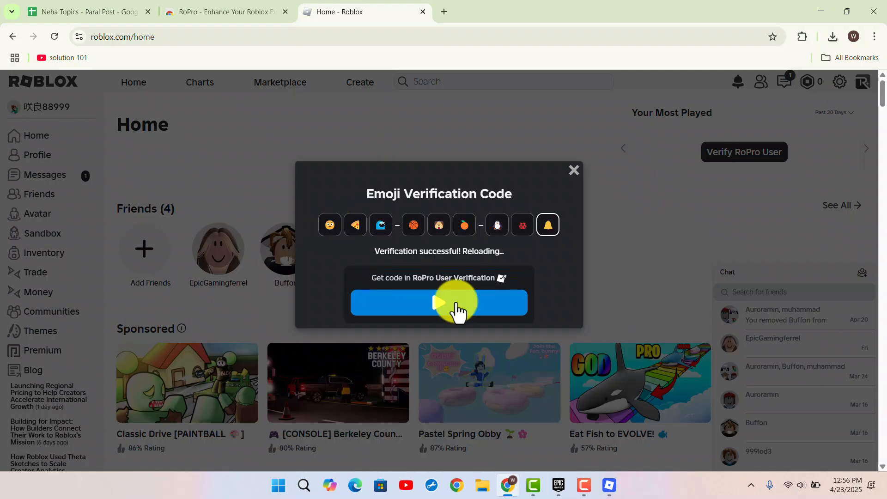
left_click(438, 302)
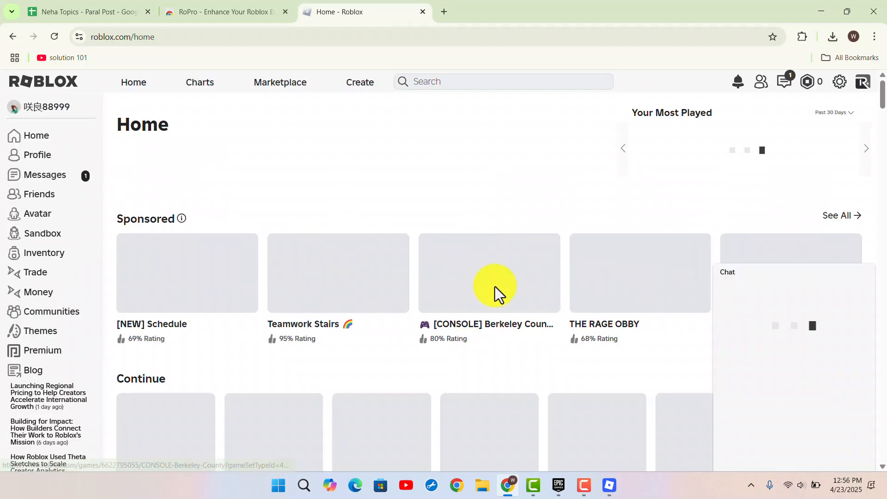
Open Easy Parkour Obby from Continue and server hop into a random server with RoPro
scroll("down", 3)
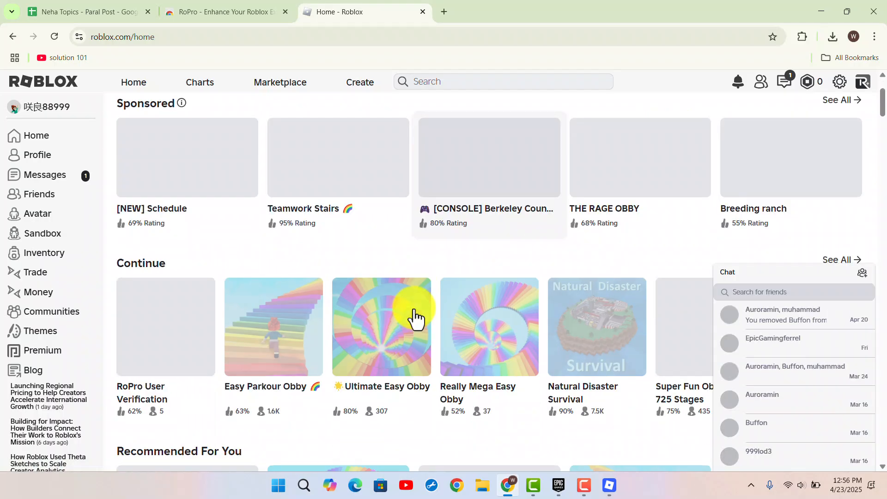
left_click(273, 327)
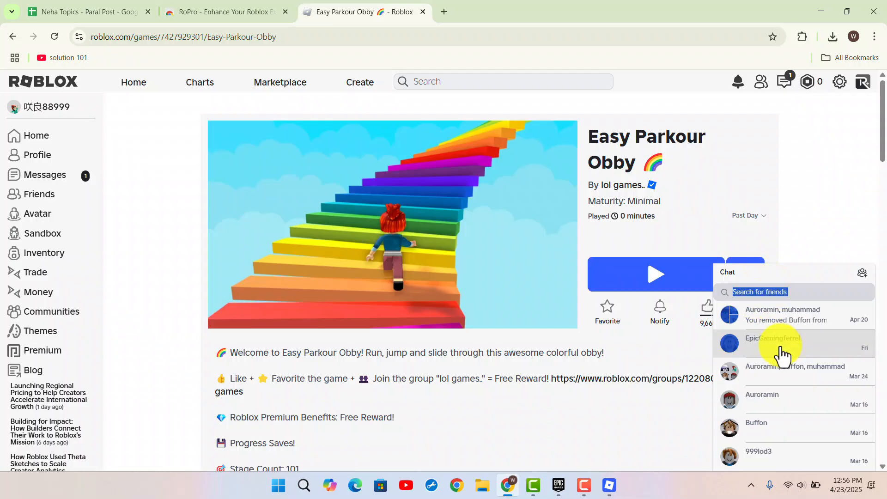
left_click(655, 274)
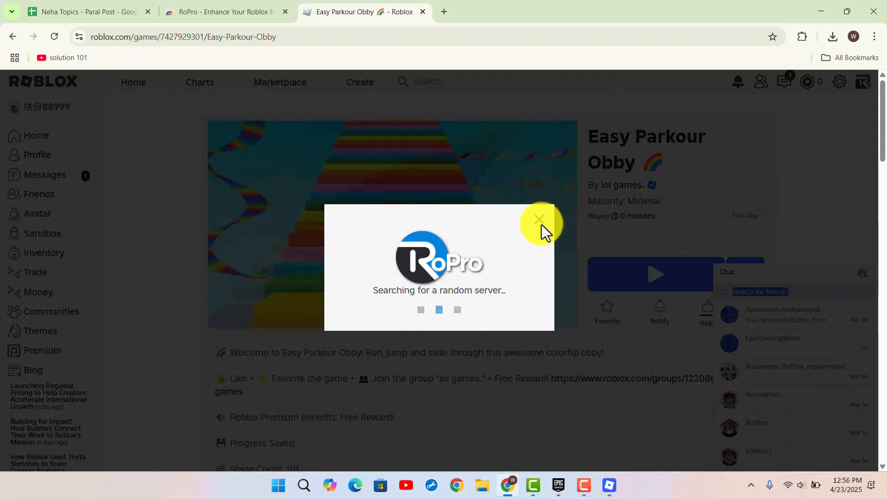